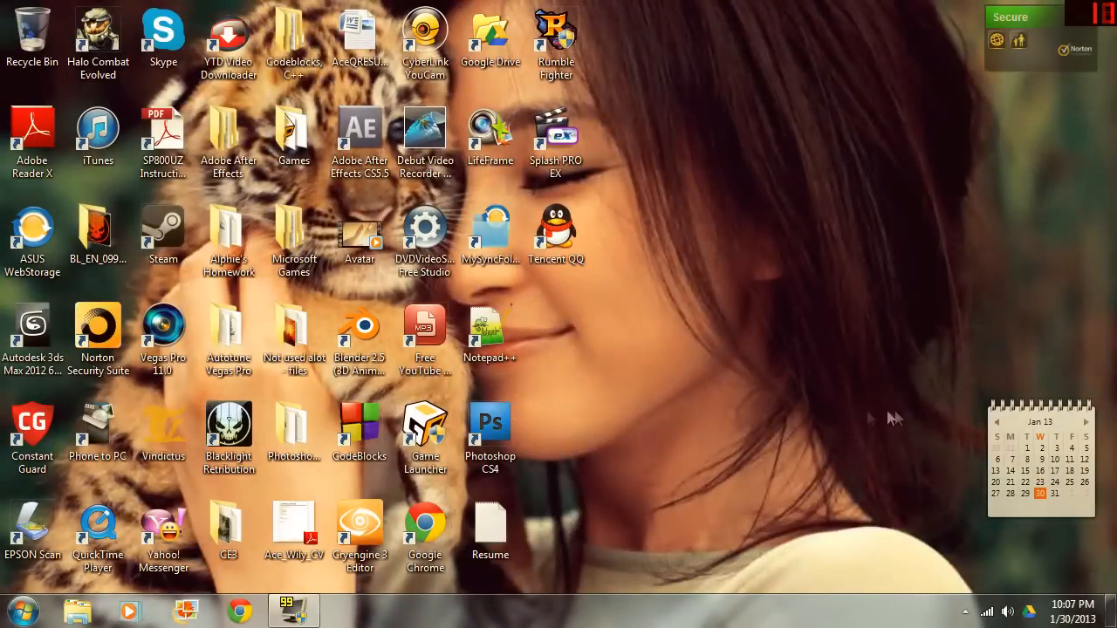
mouse_move(681, 351)
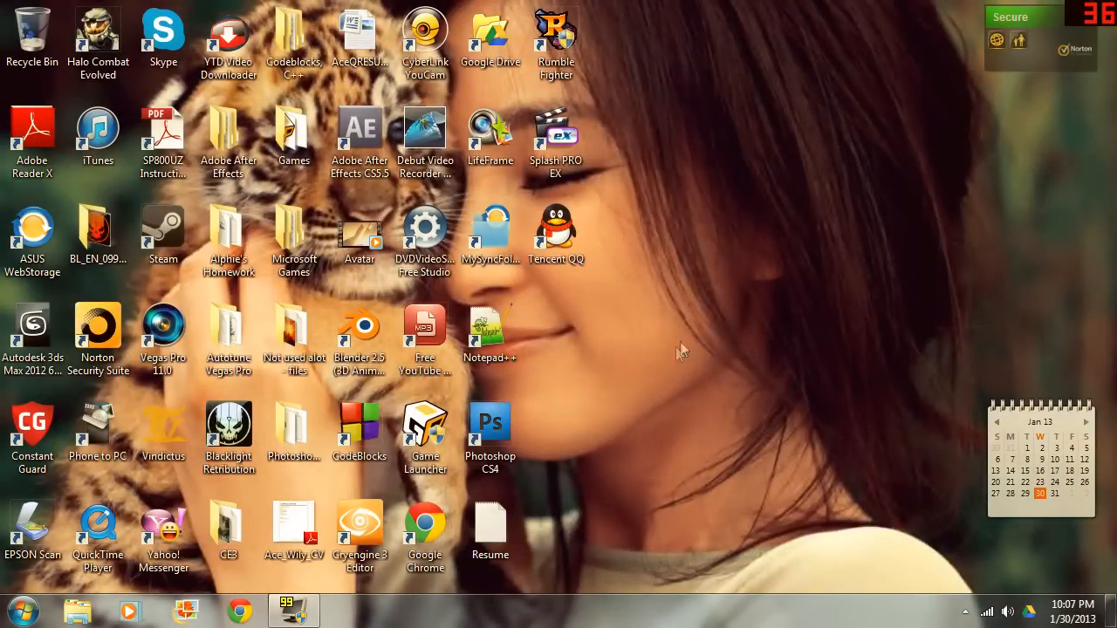
mouse_move(769, 377)
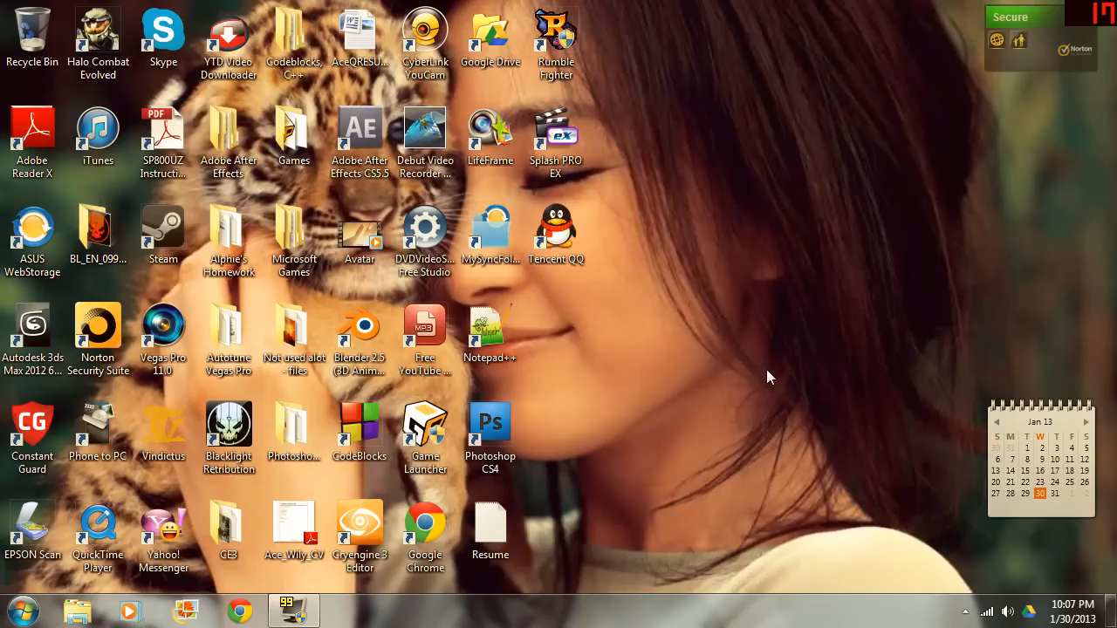
mouse_move(770, 335)
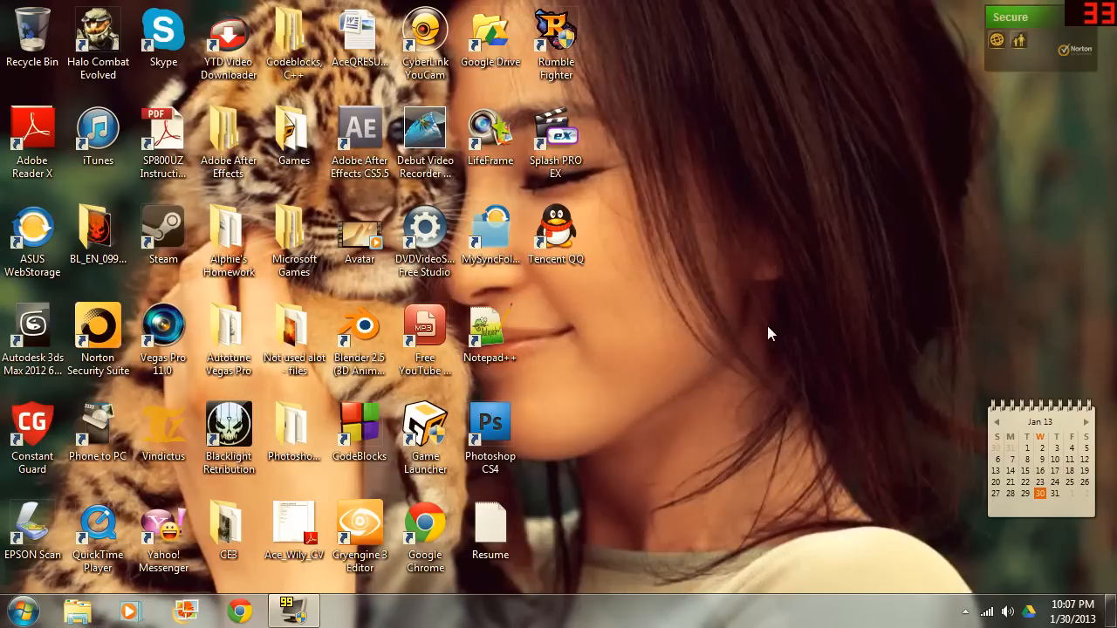
mouse_move(766, 336)
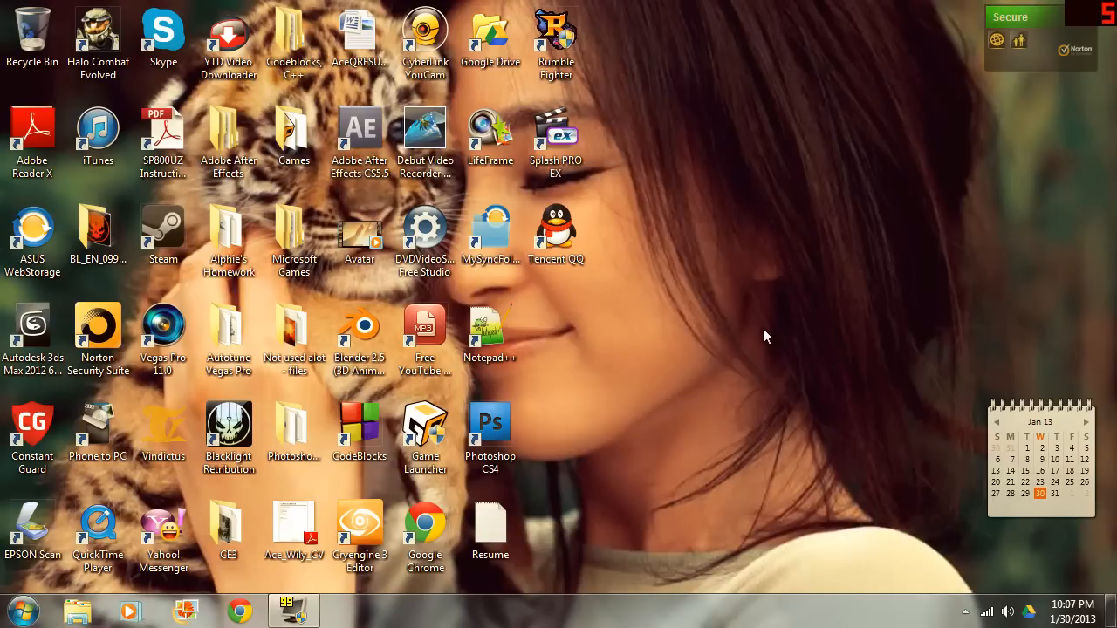
mouse_move(732, 347)
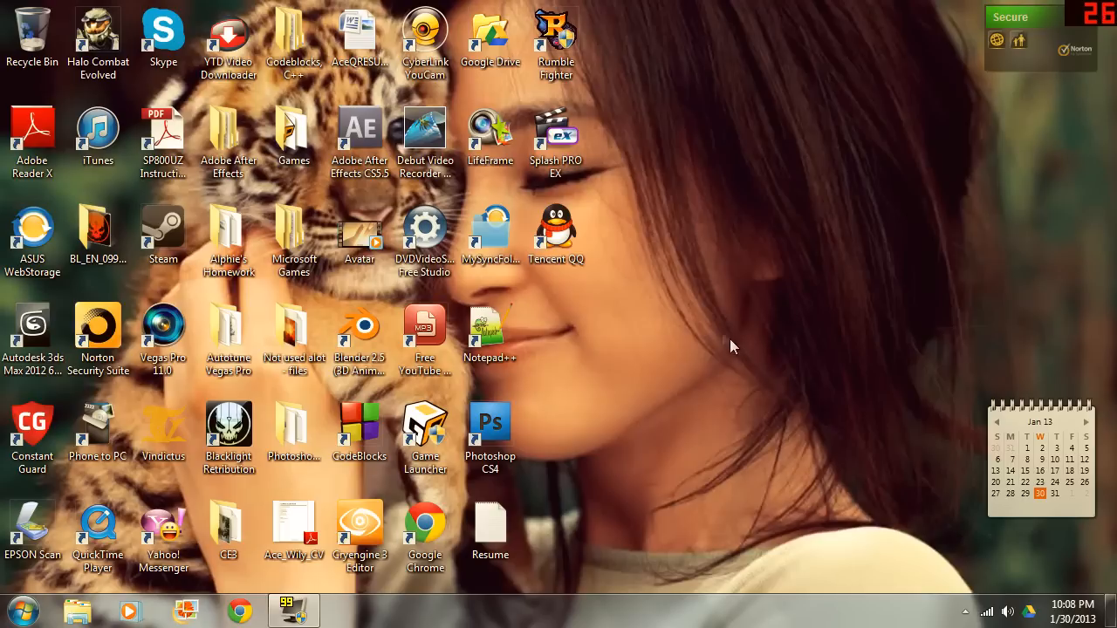
- Open Computer from the Start menu to view the C: drive
left_click(19, 610)
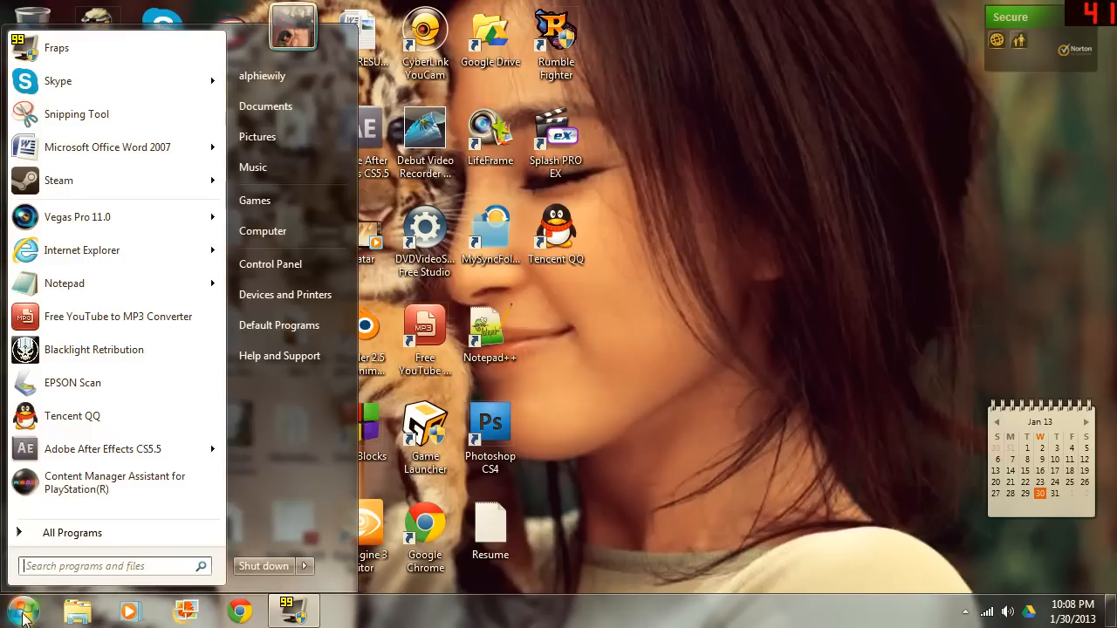
mouse_move(120, 216)
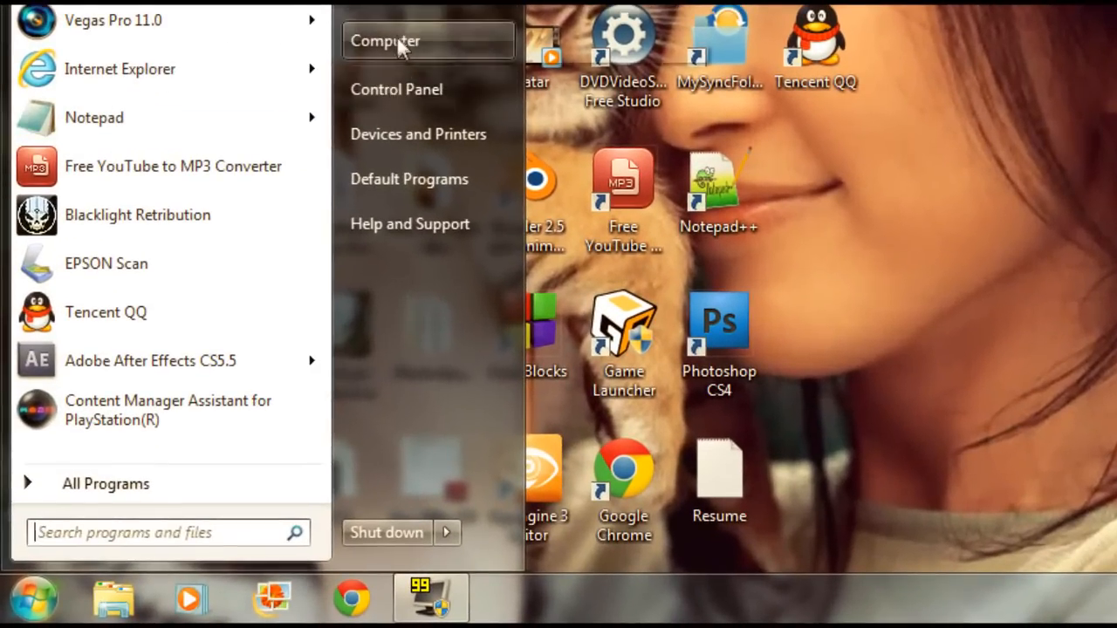
left_click(386, 40)
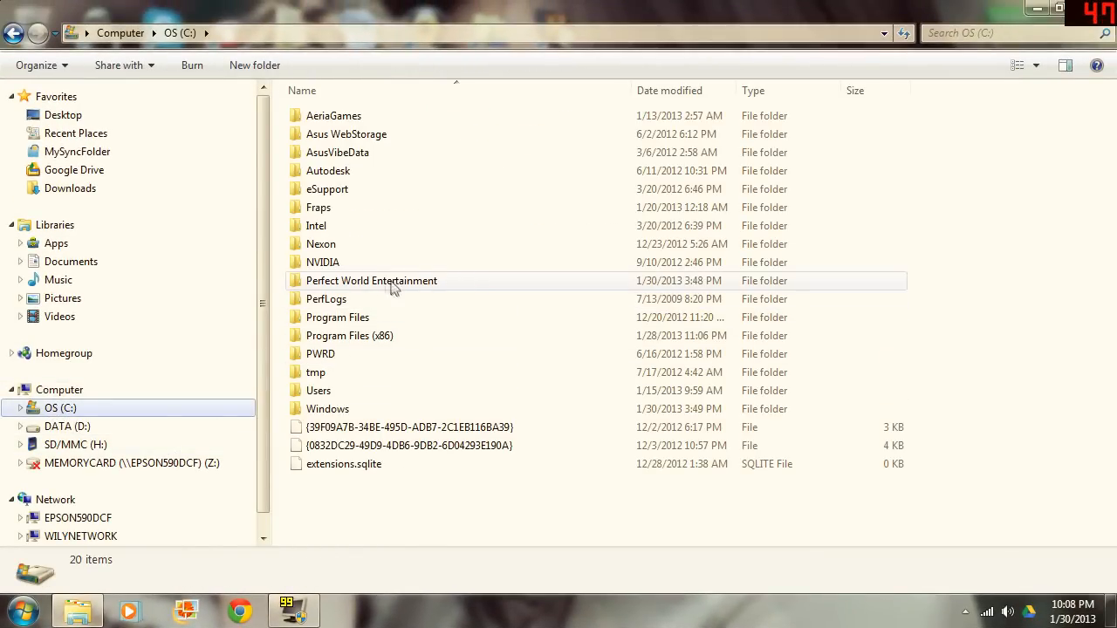
mouse_move(428, 287)
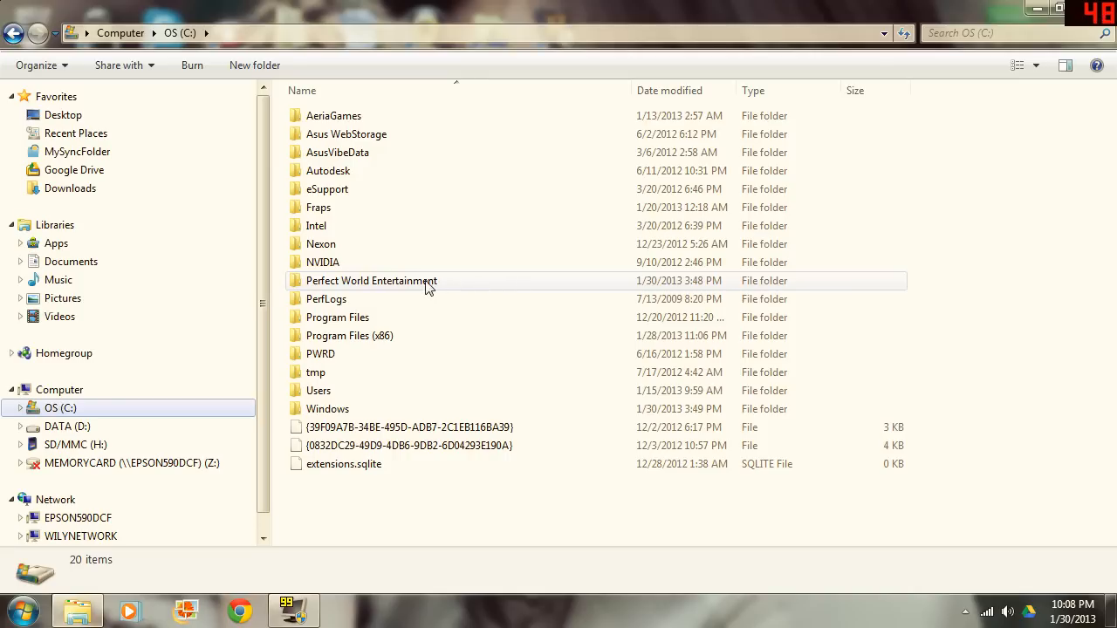
- Open the Perfect World Entertainment folder on the C: drive
double_click(371, 280)
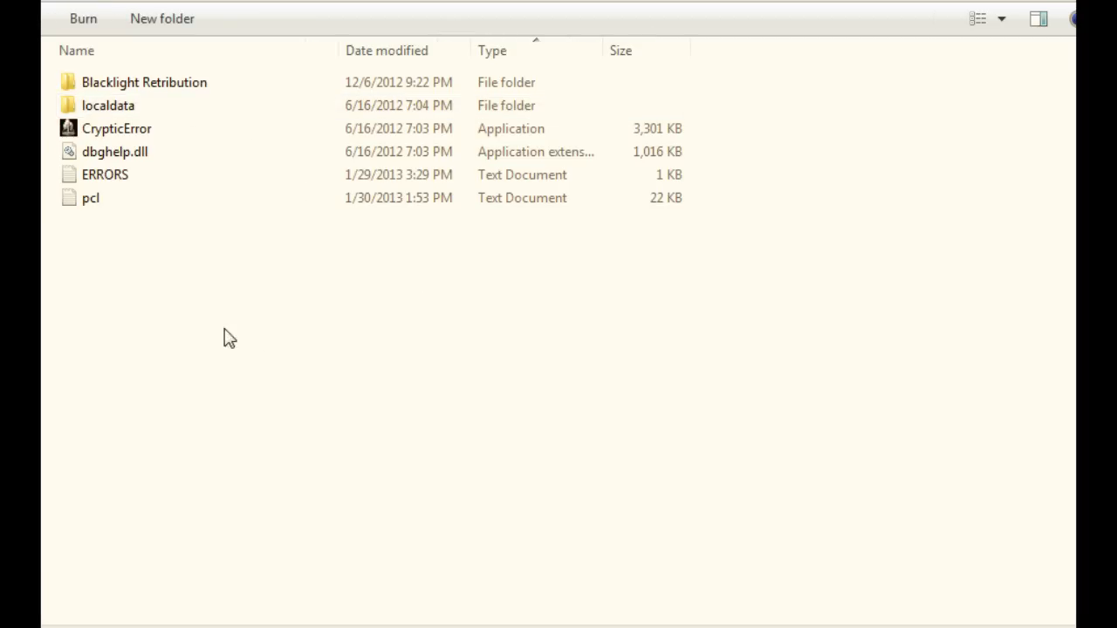
mouse_move(175, 92)
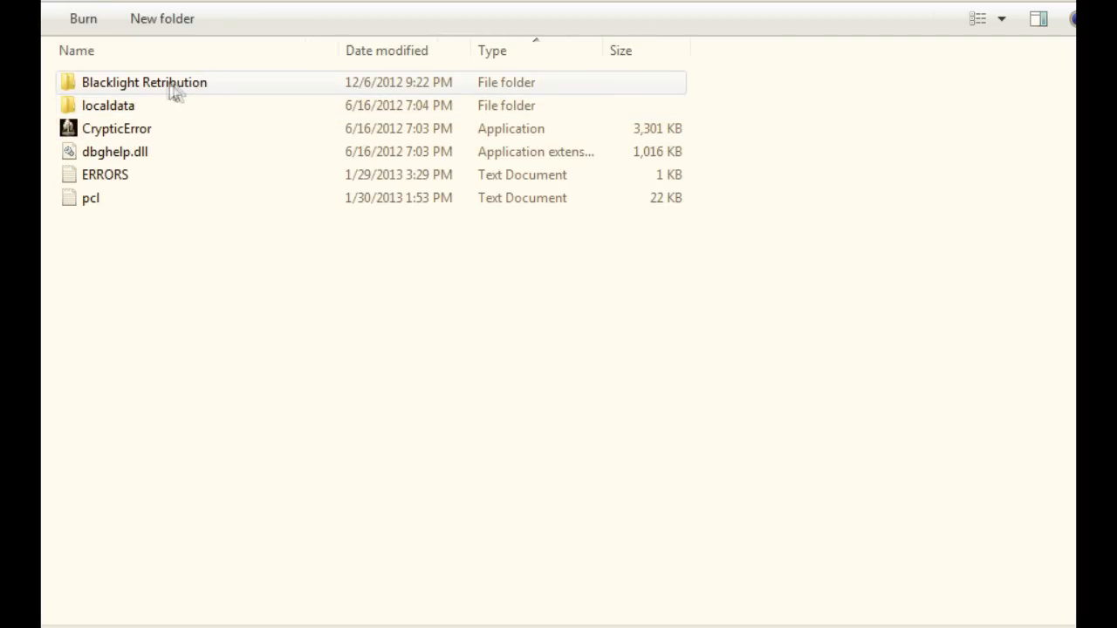
mouse_move(203, 91)
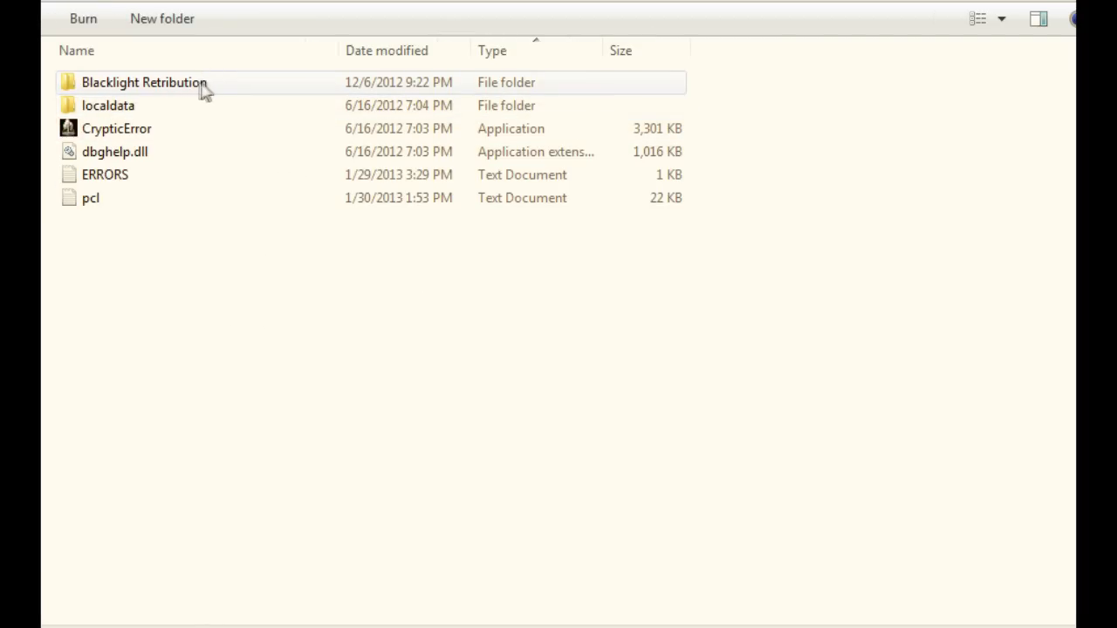
- Drill into Blacklight Retribution, Live and Binaries, and select the Win32 folder
double_click(144, 82)
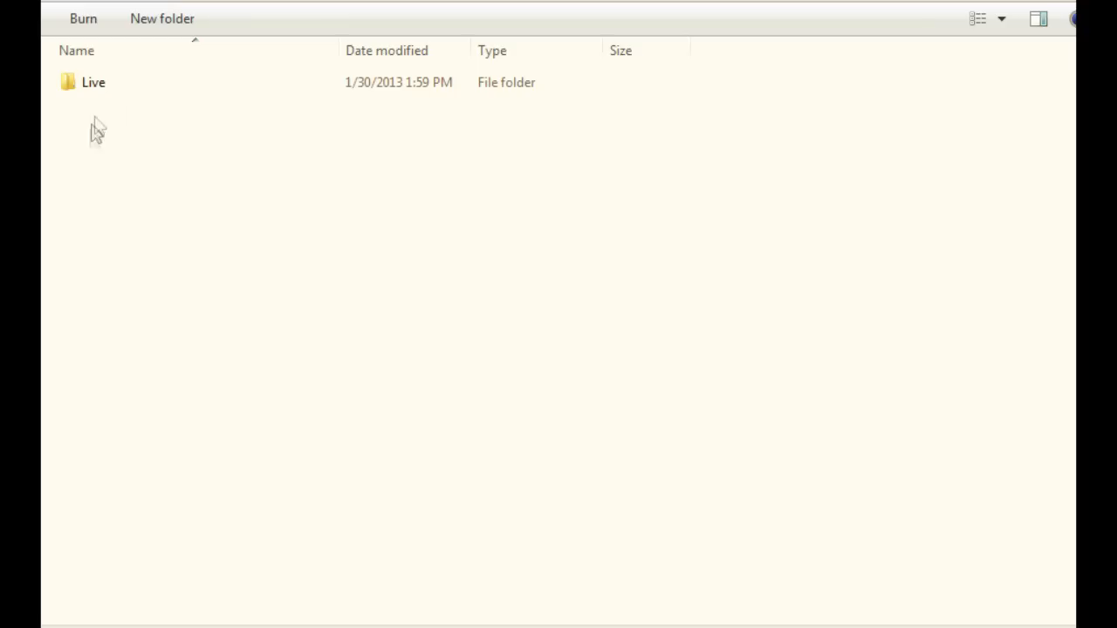
mouse_move(135, 137)
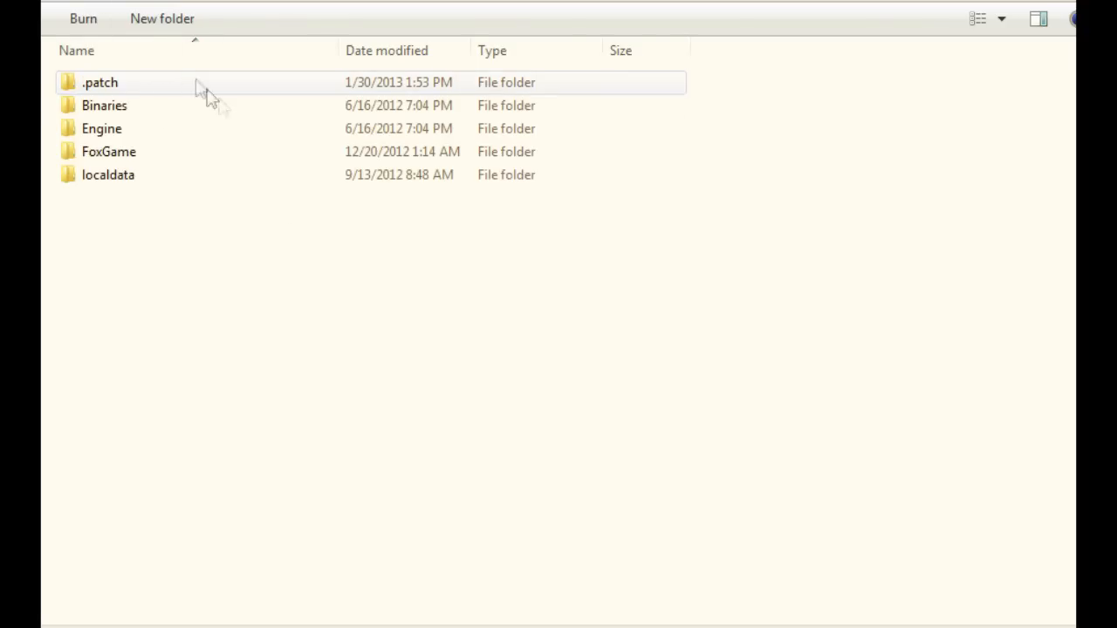
mouse_move(217, 104)
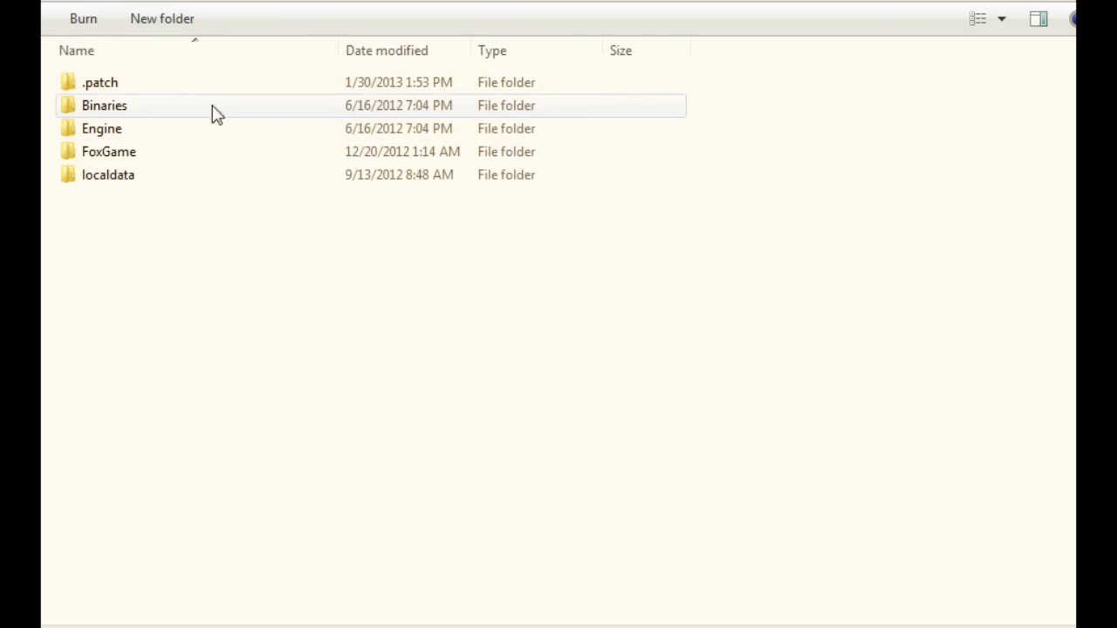
double_click(104, 104)
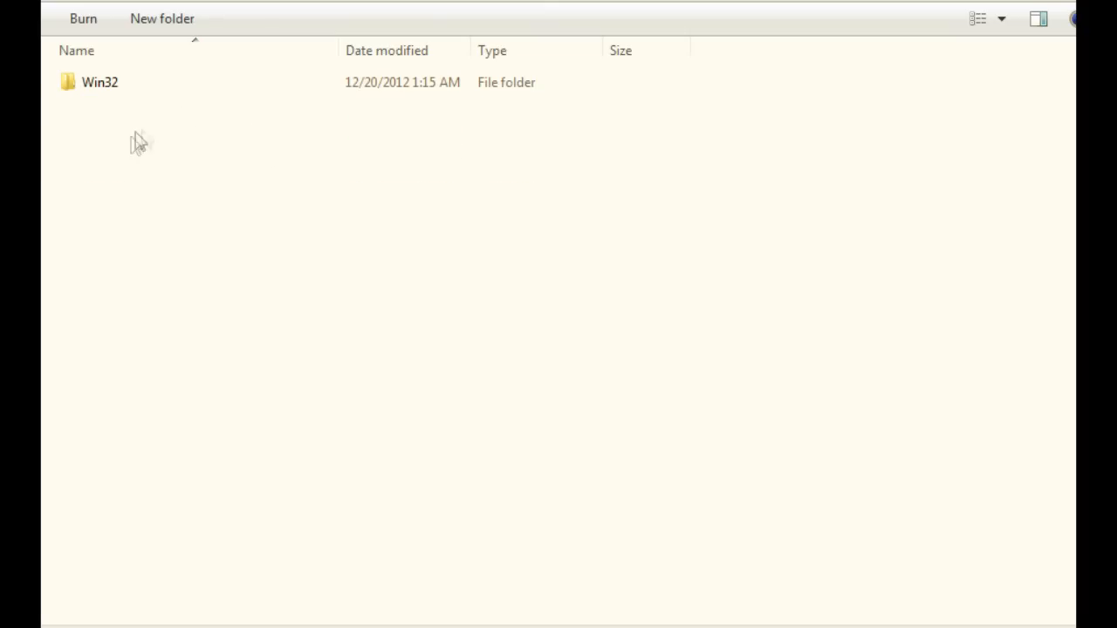
left_click(99, 82)
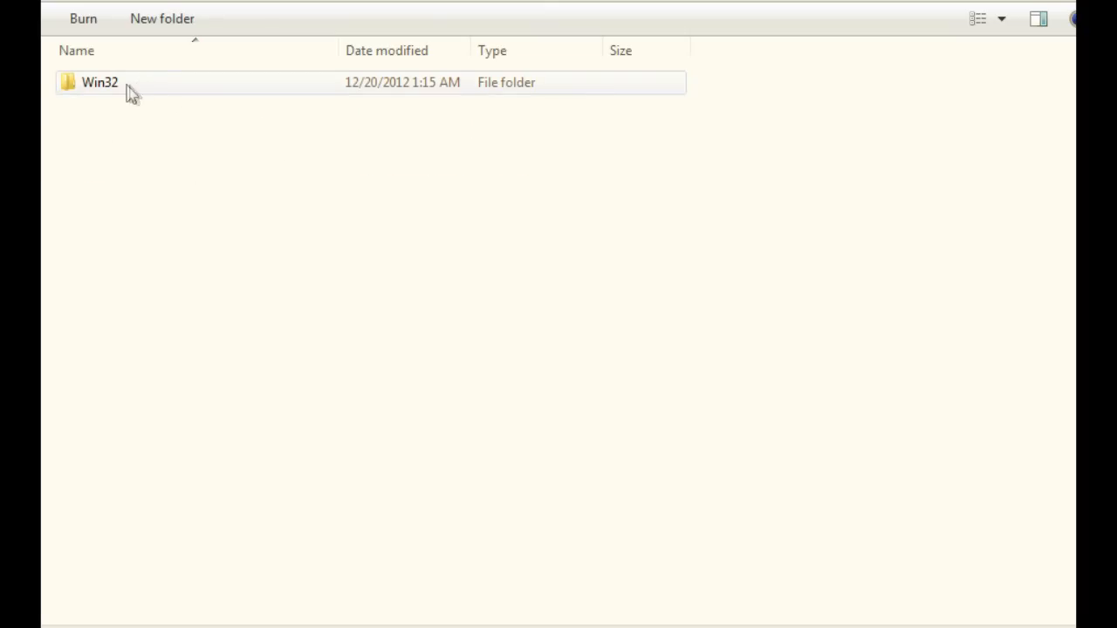
- Open the Win32 folder and select the BLR application
double_click(98, 82)
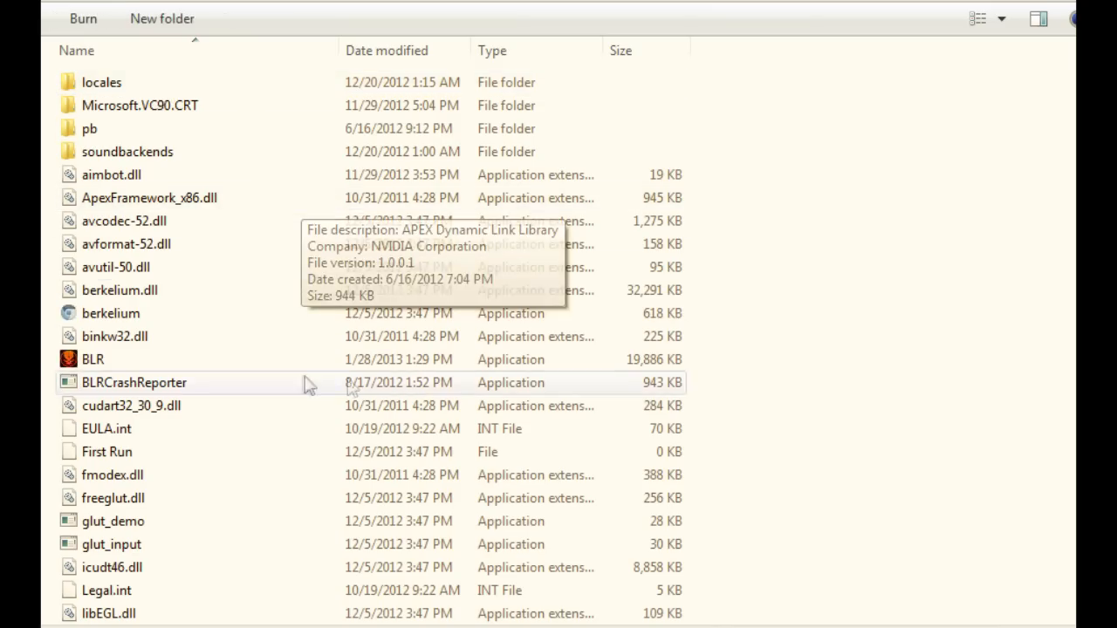
mouse_move(144, 359)
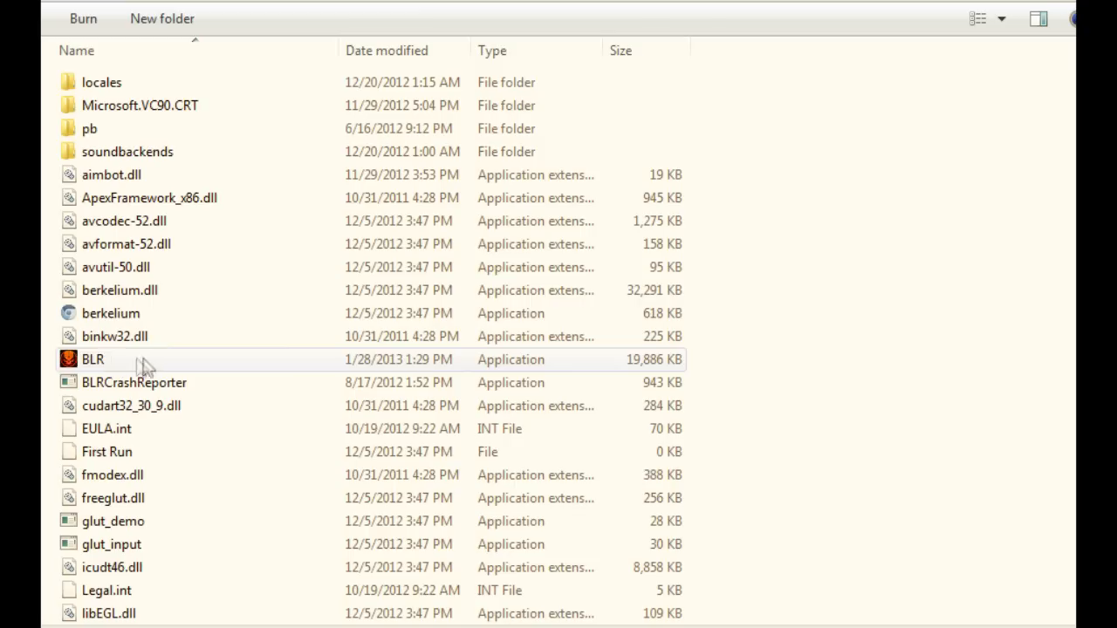
mouse_move(168, 365)
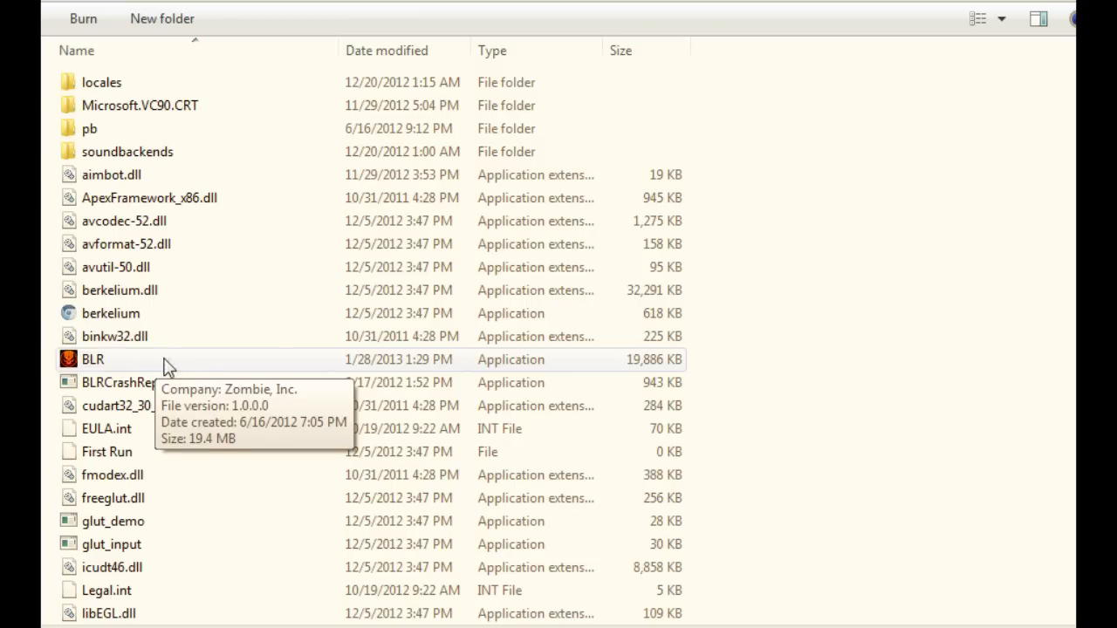
mouse_move(349, 362)
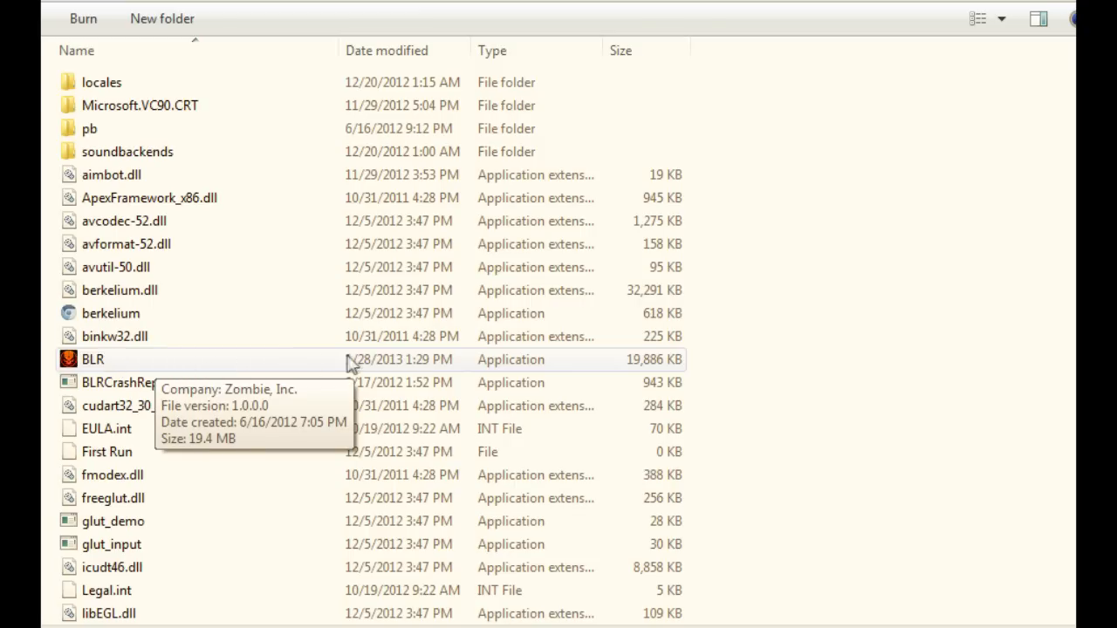
mouse_move(144, 366)
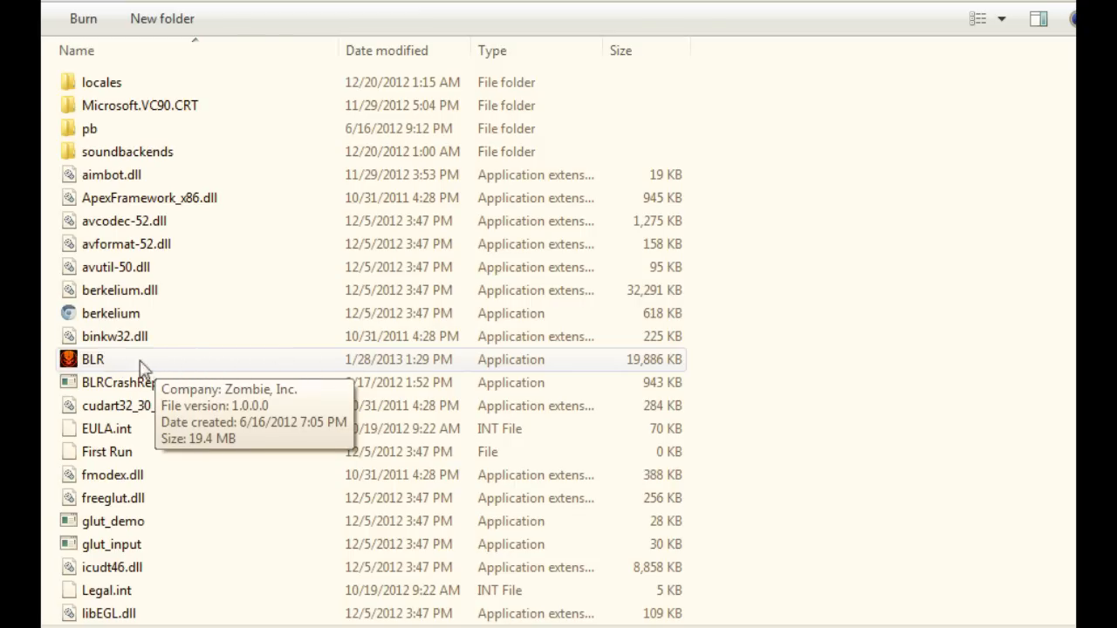
left_click(93, 358)
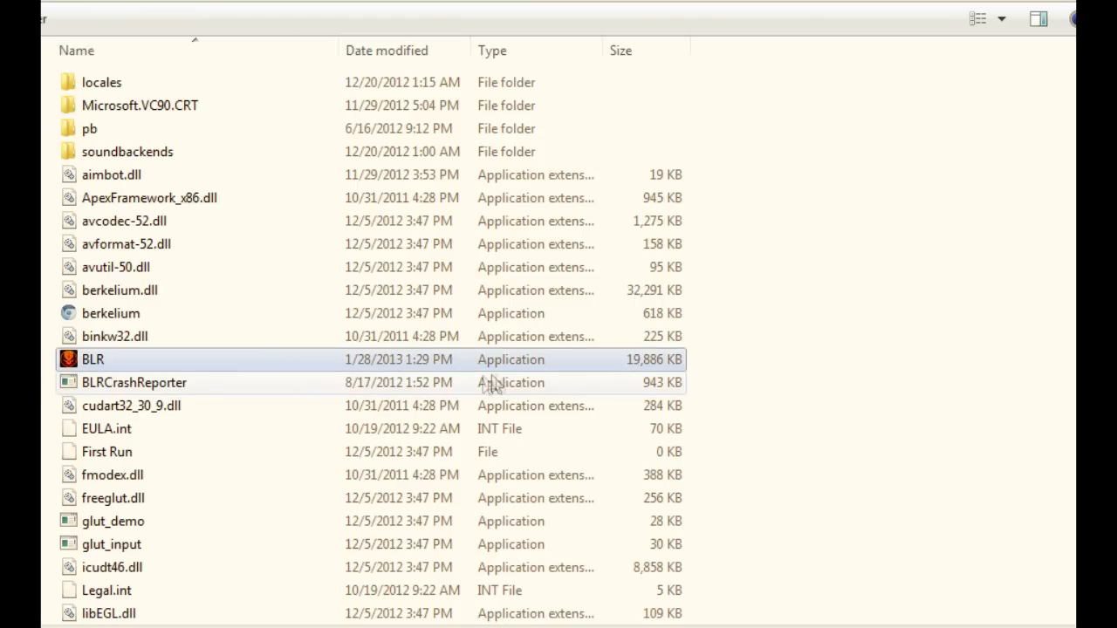
mouse_move(349, 365)
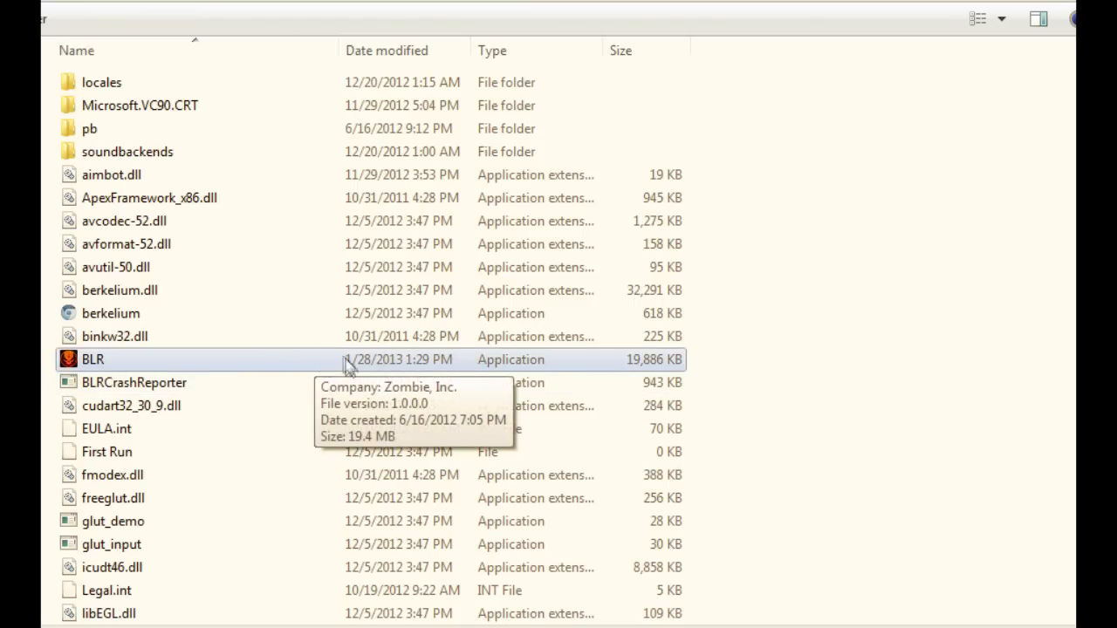
mouse_move(325, 366)
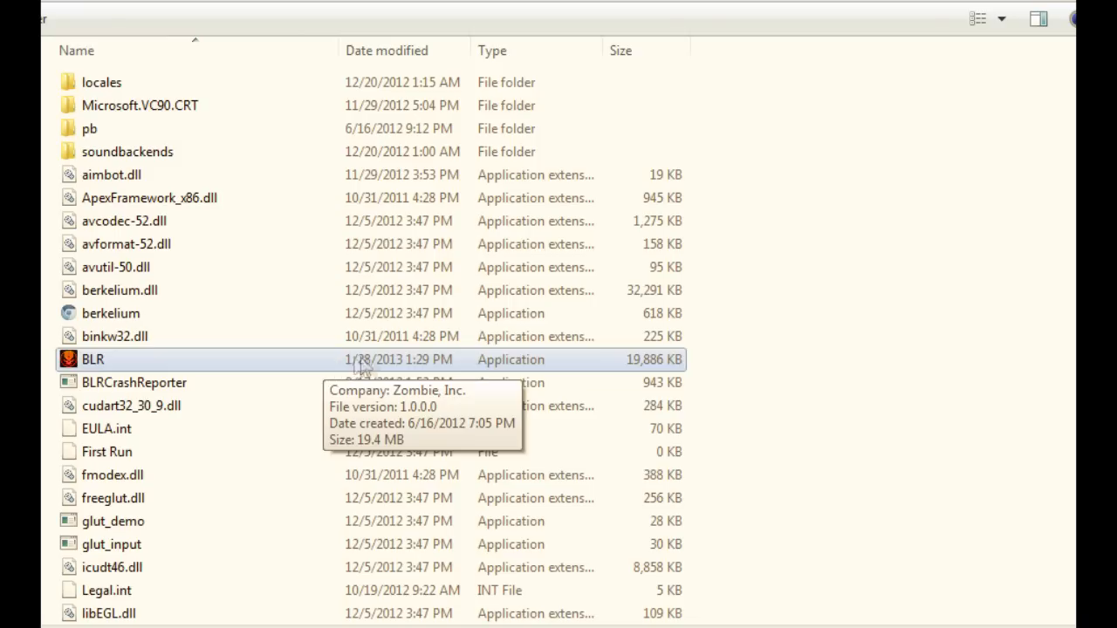
mouse_move(878, 269)
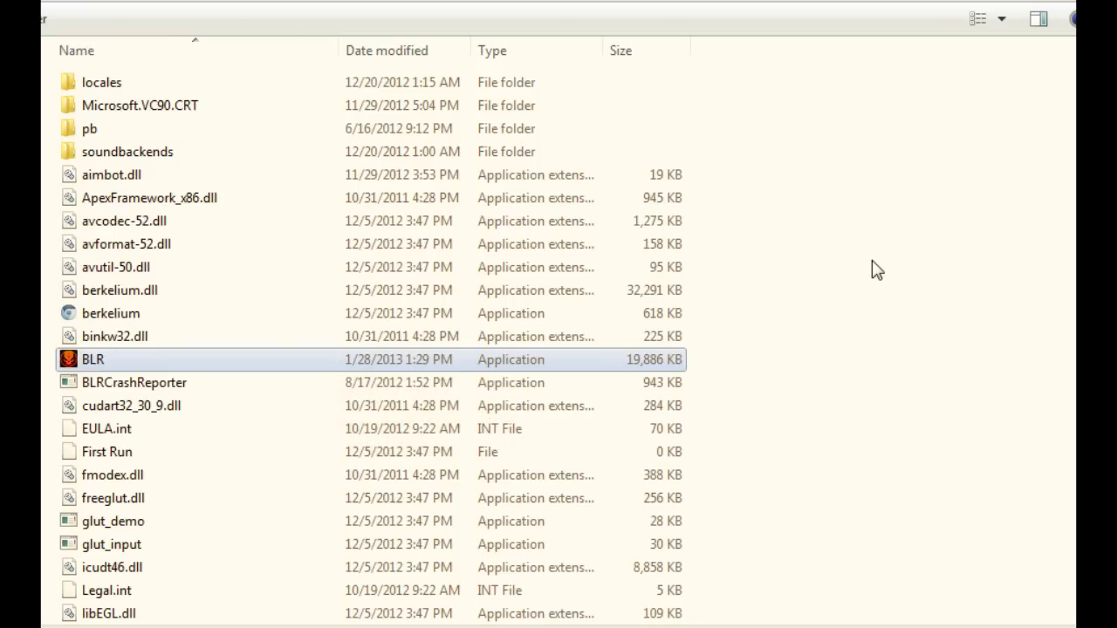
mouse_move(184, 363)
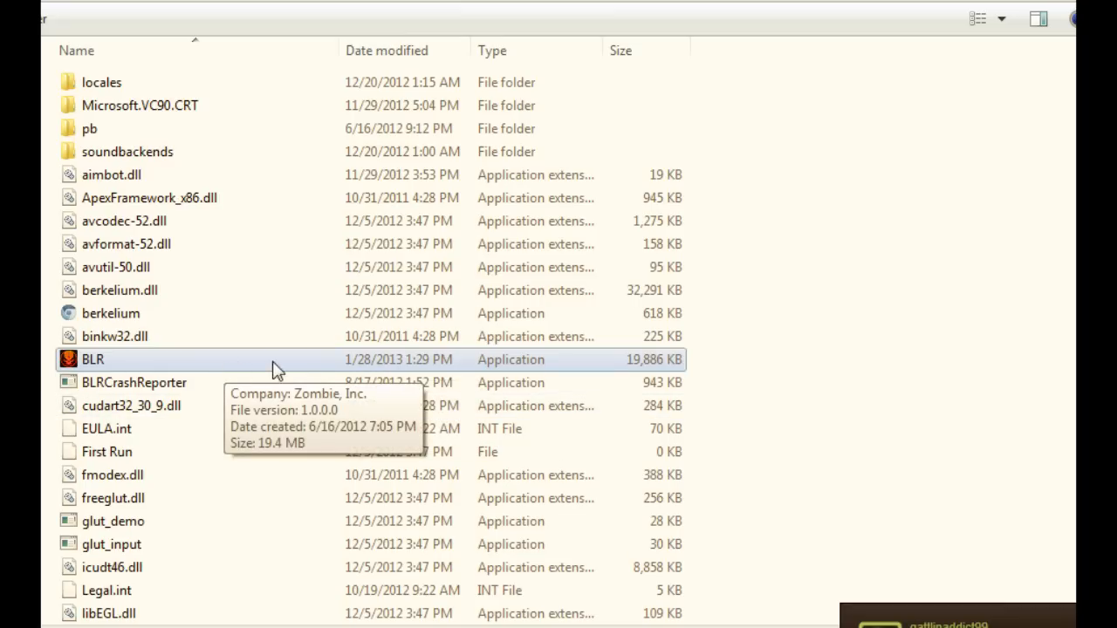
mouse_move(251, 370)
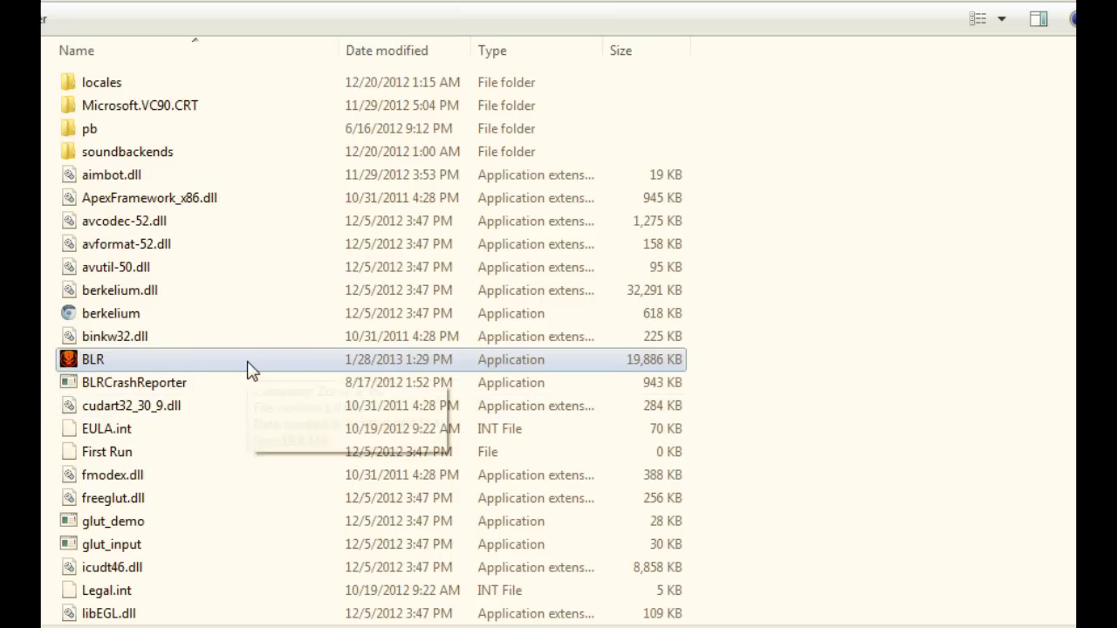
mouse_move(318, 362)
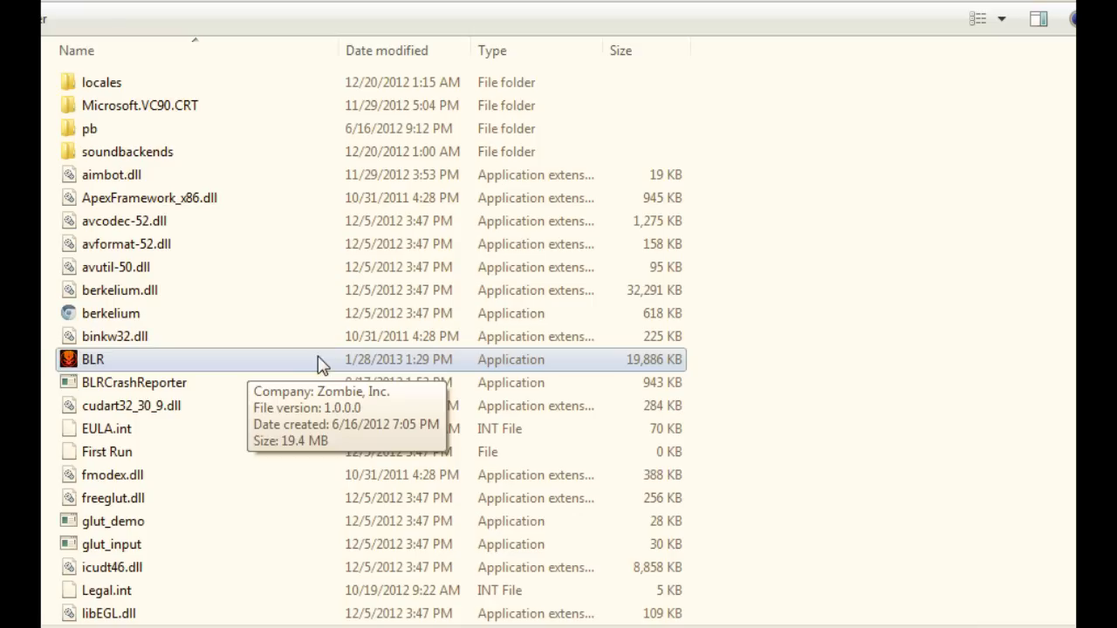
mouse_move(297, 365)
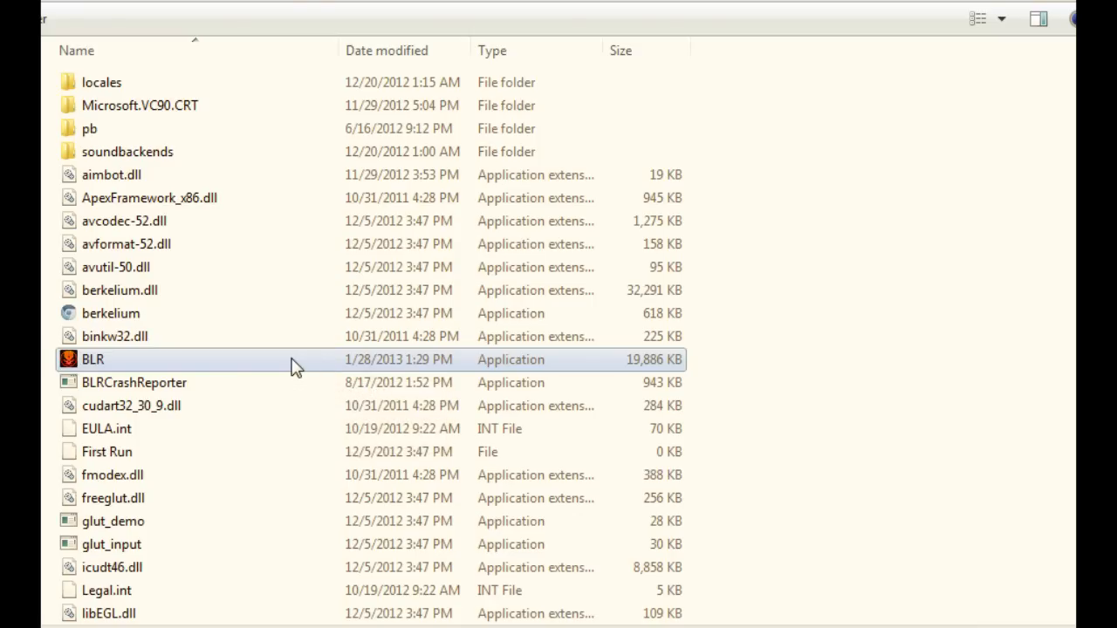
mouse_move(319, 362)
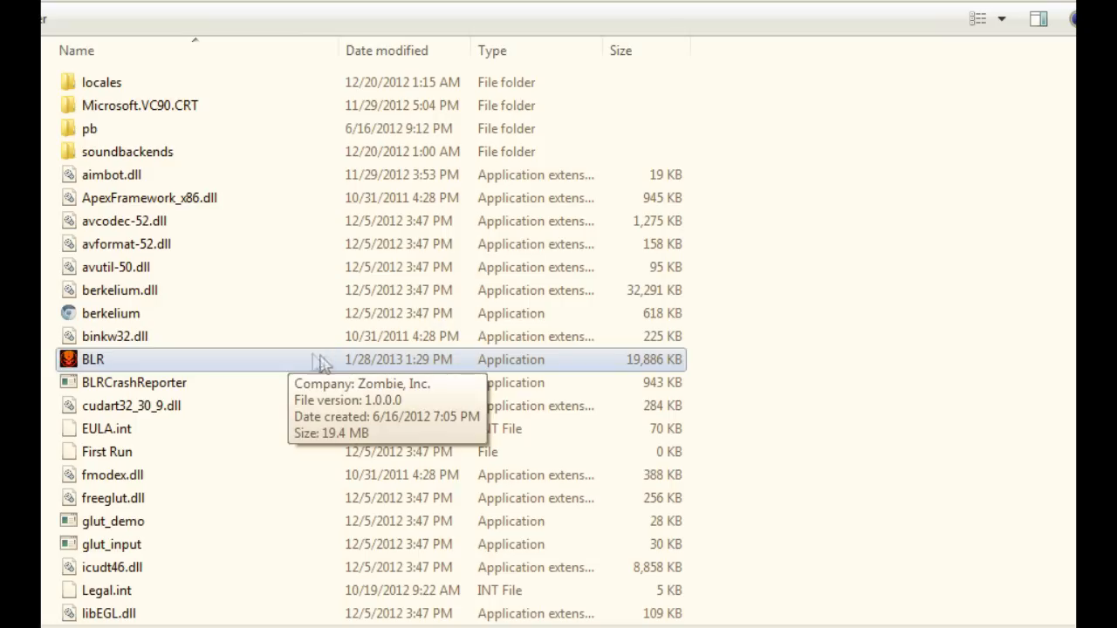
mouse_move(323, 375)
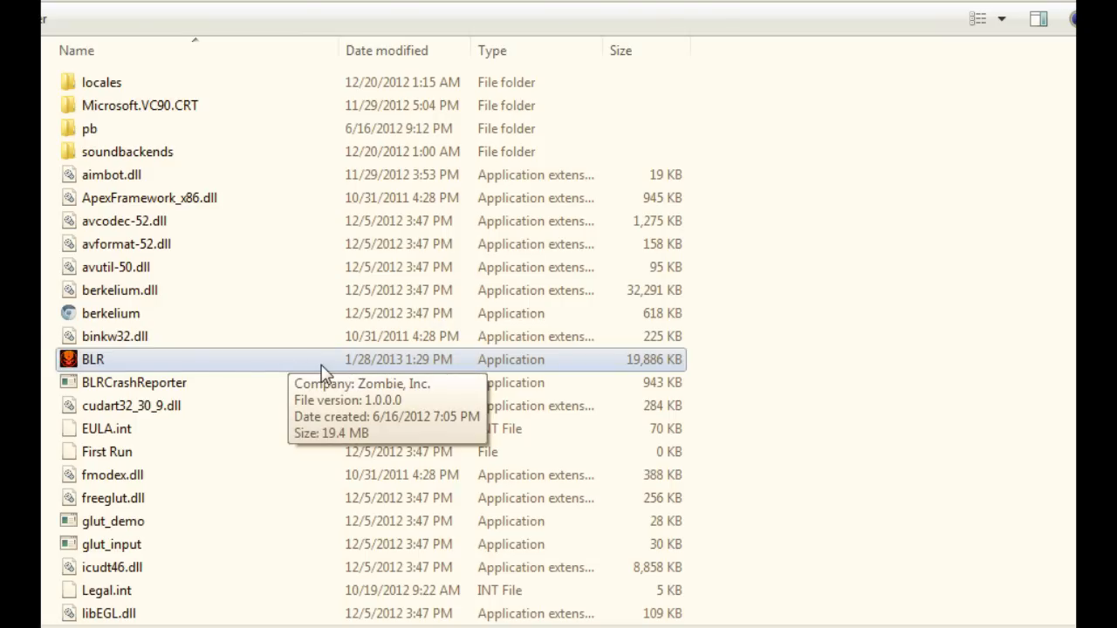
mouse_move(786, 334)
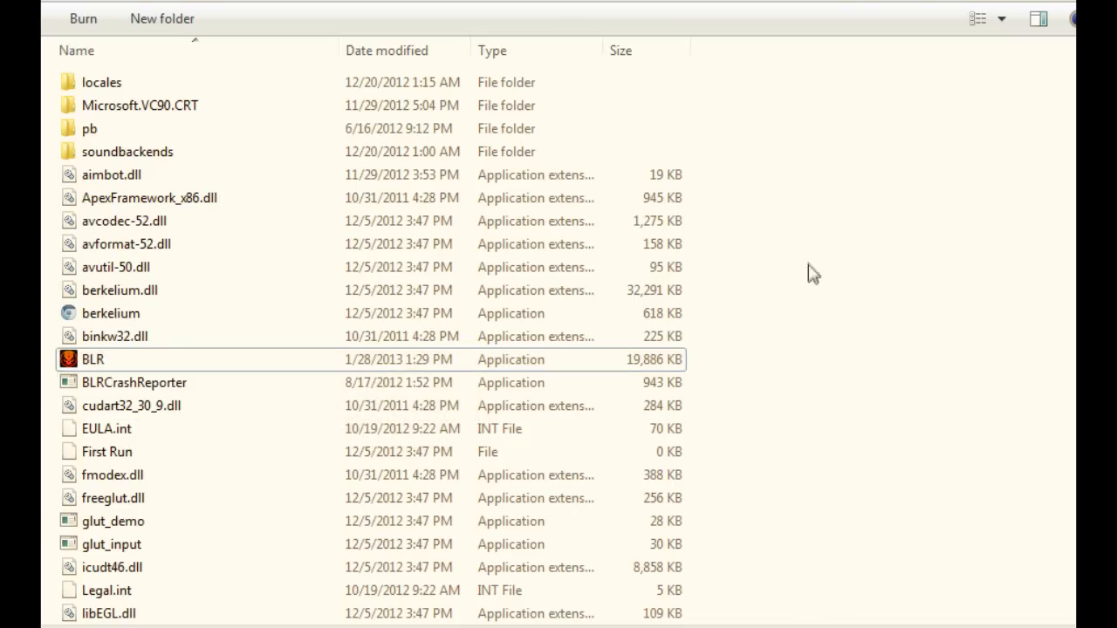
mouse_move(1052, 7)
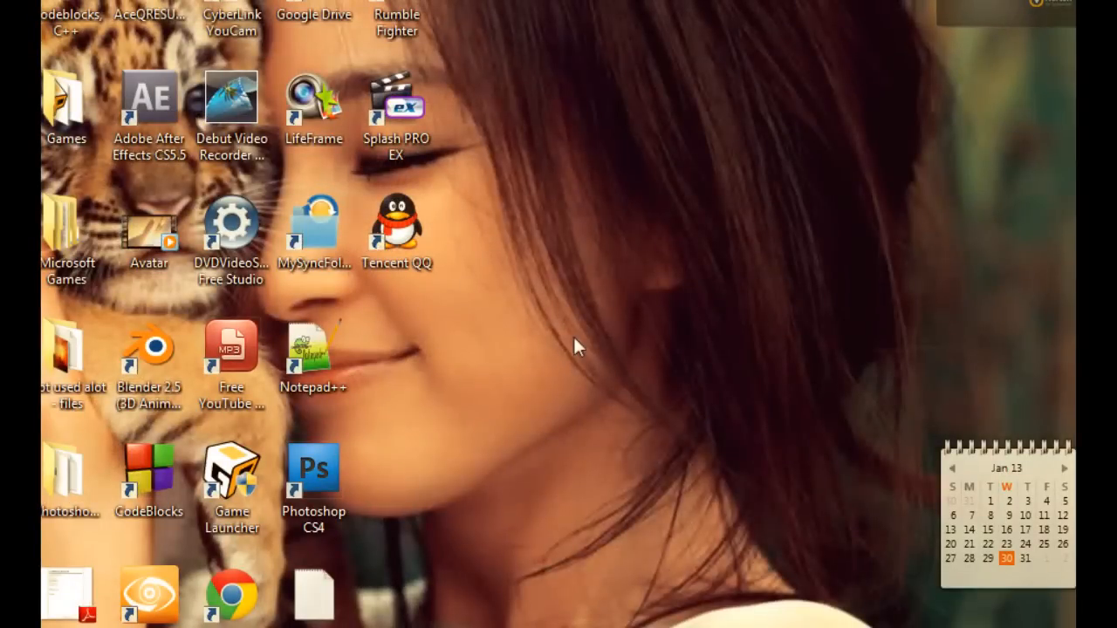
mouse_move(537, 396)
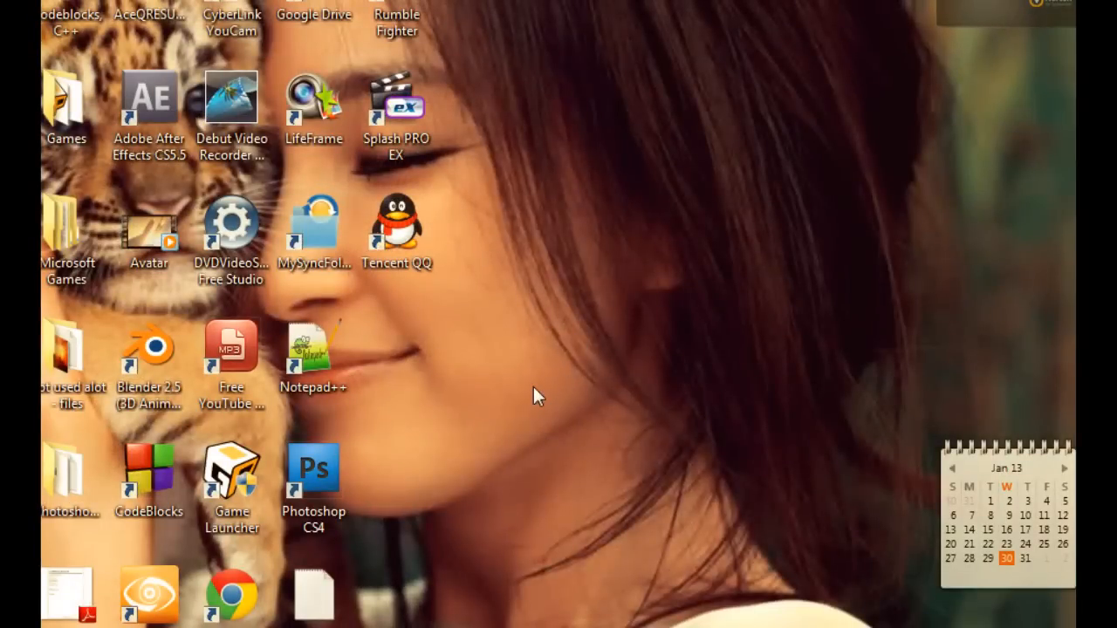